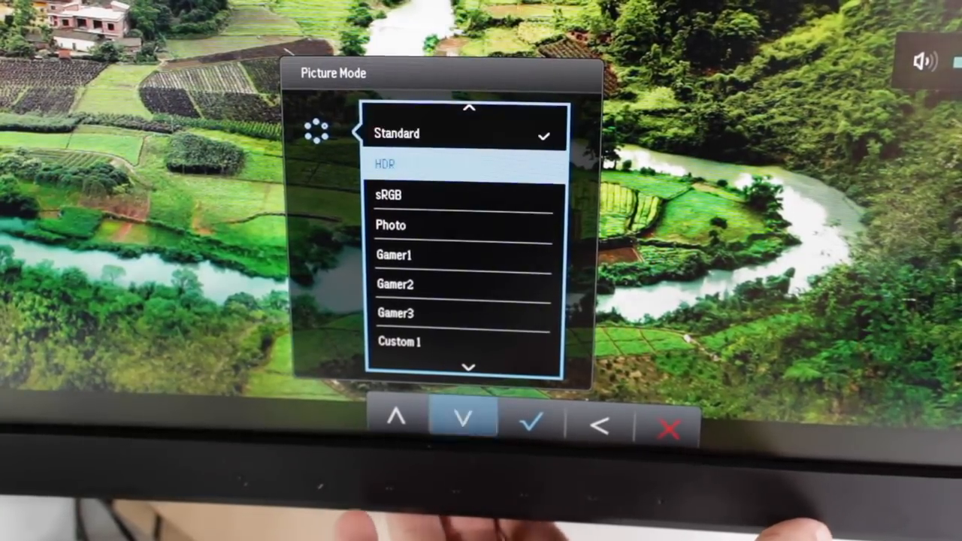
# Browse the Picture Mode presets keeping Standard, then show the Brightness slider at 100
pyautogui.click(463, 417)
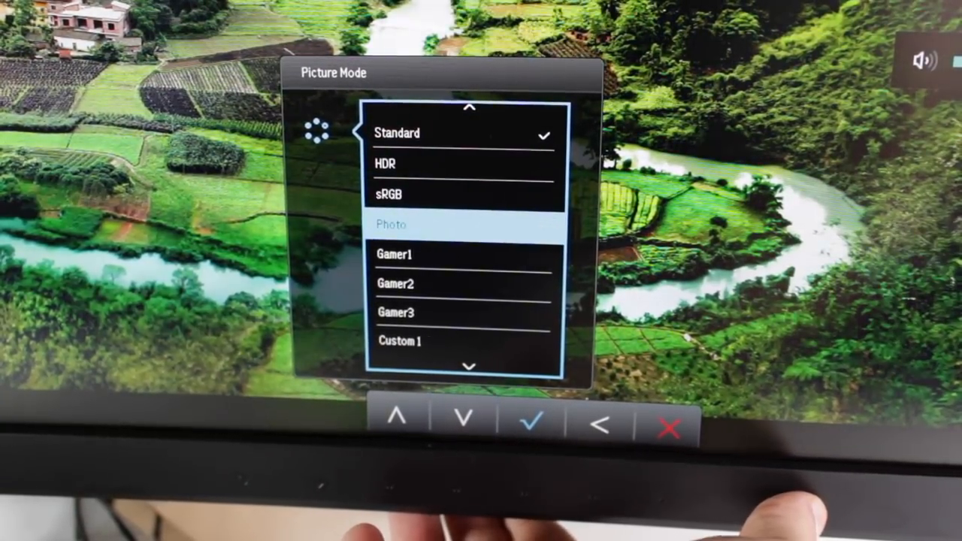
pyautogui.click(463, 417)
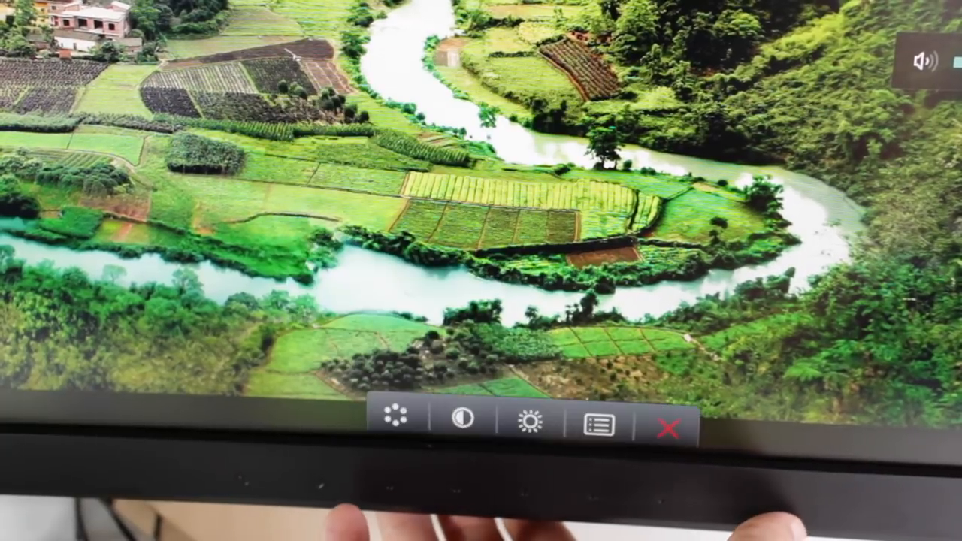
pyautogui.click(526, 420)
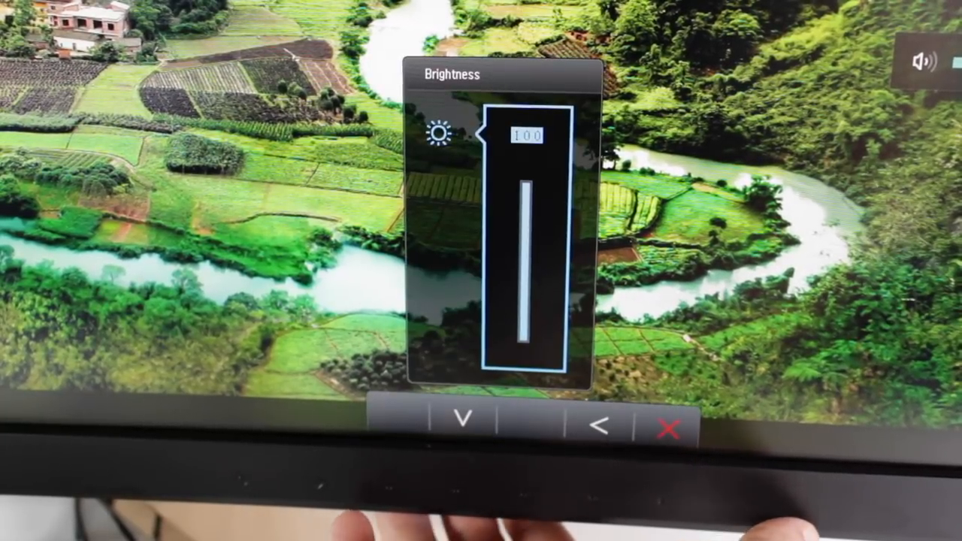